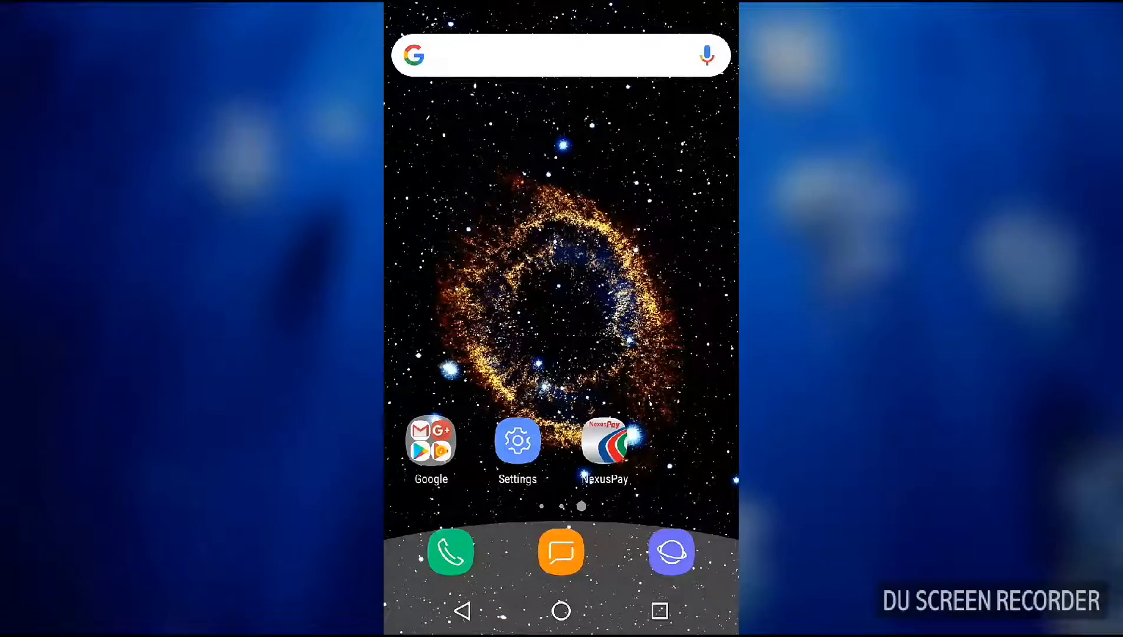
- Browse the home screen and app drawer, then pull down the quick settings panel
{"action": "scroll", "scroll_direction": "left", "scroll_amount": 3}
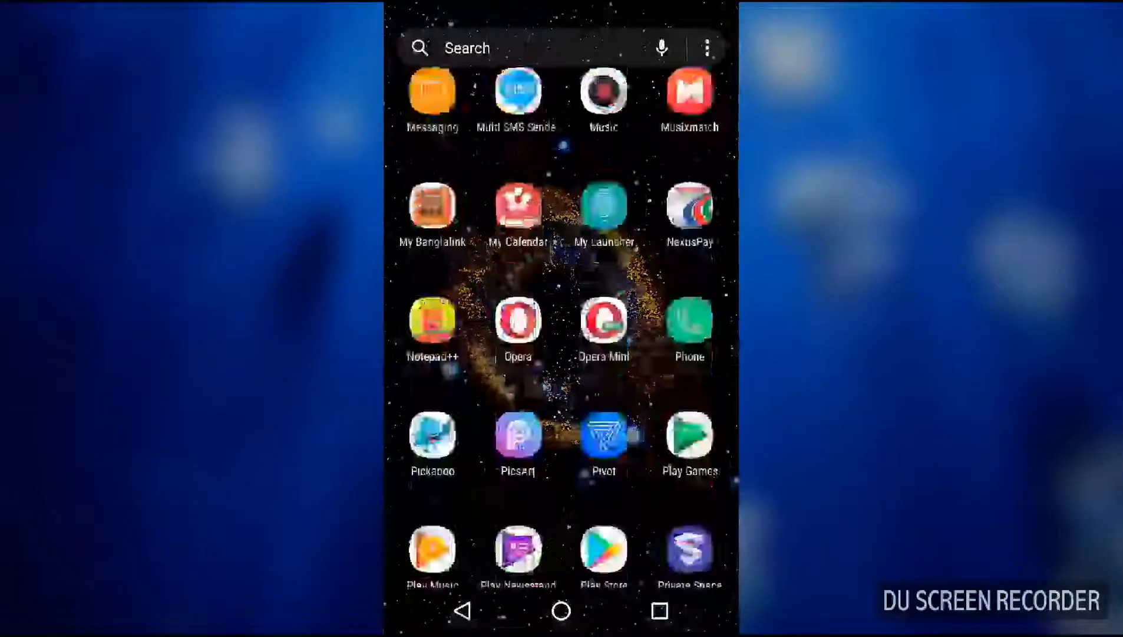
{"action": "scroll", "scroll_direction": "down", "scroll_amount": 3}
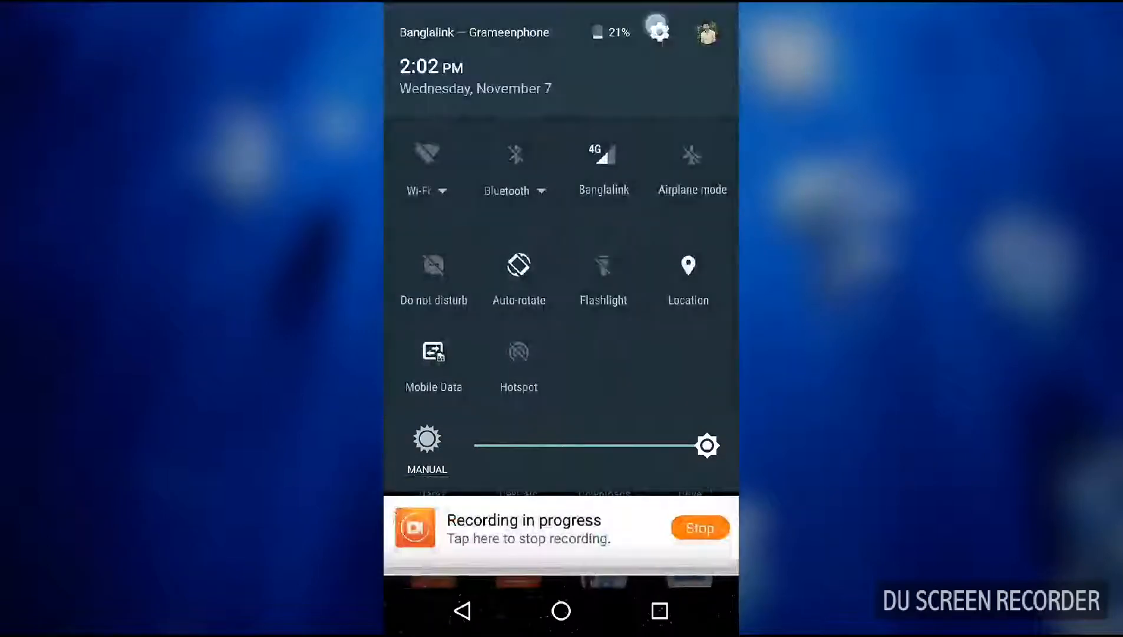
- Enter Settings from the gear and scroll toward the About R100 entry
{"action": "left_click", "coordinate": [656, 31]}
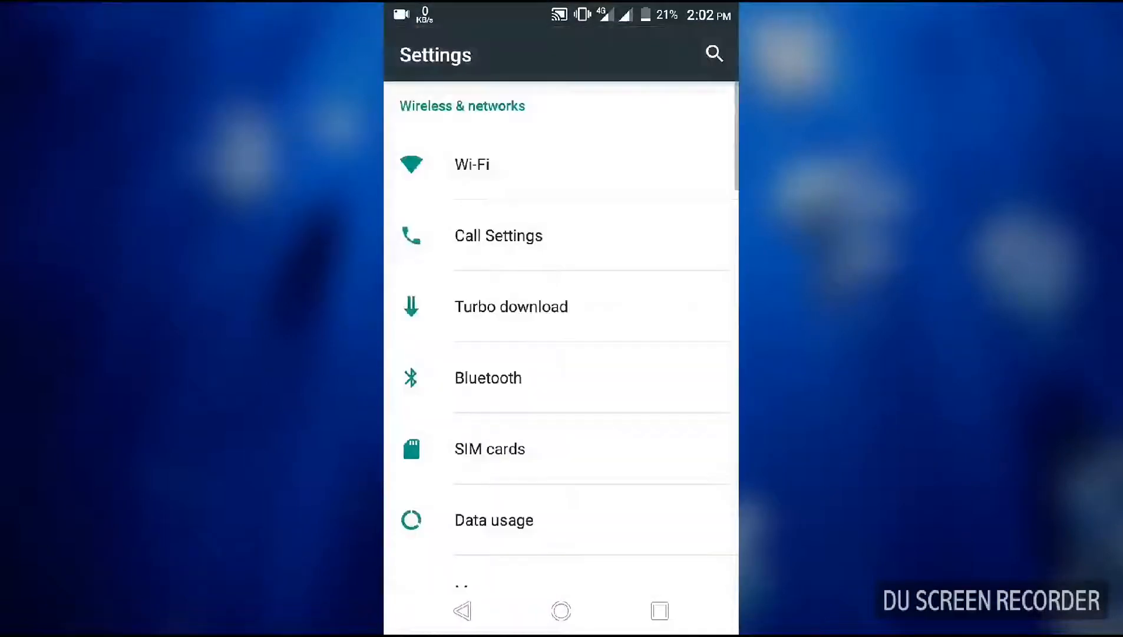
{"action": "scroll", "scroll_direction": "down", "scroll_amount": 3}
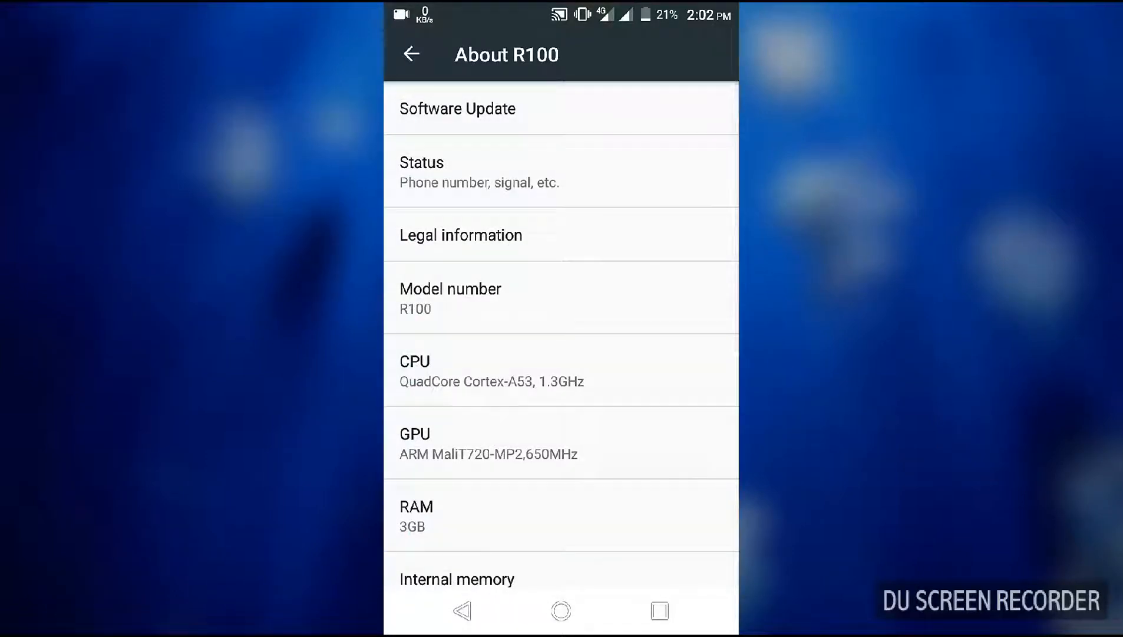
{"action": "left_click", "coordinate": [457, 108]}
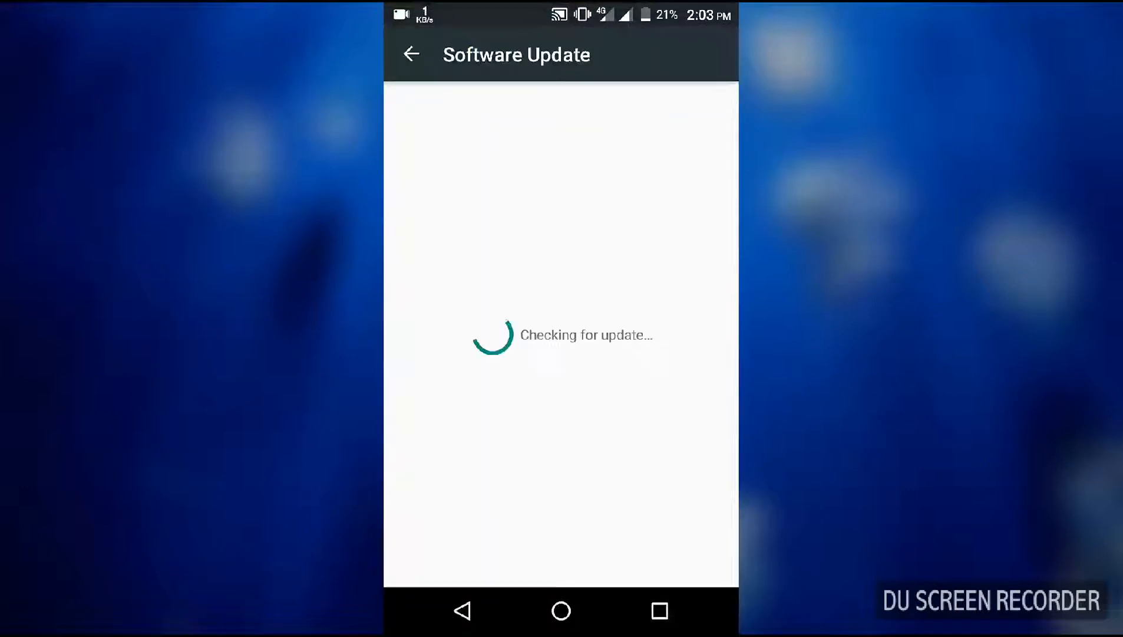
{"action": "left_click", "coordinate": [410, 54]}
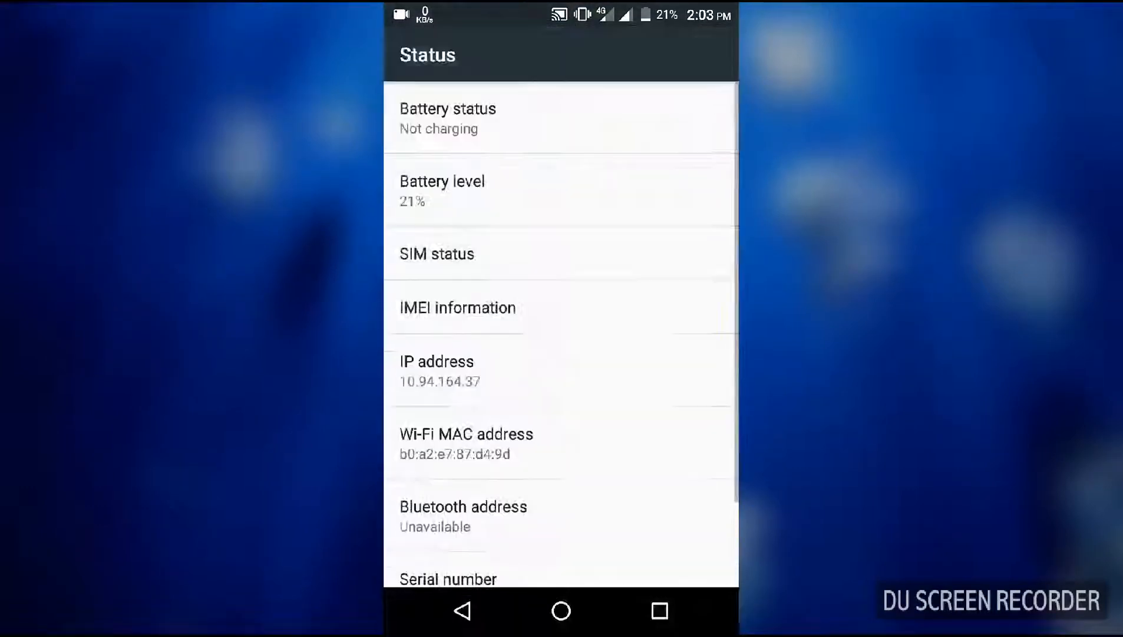
{"action": "scroll", "scroll_direction": "down", "scroll_amount": 3}
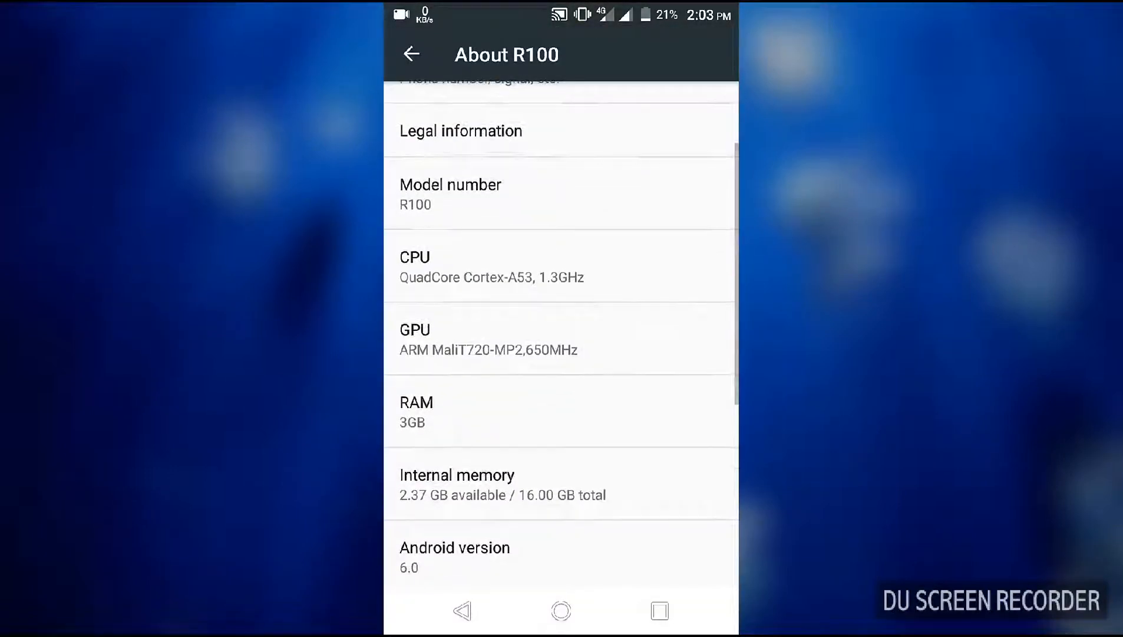
- Review security patch, kernel, build number and software version, then return to the Settings list
{"action": "scroll", "scroll_direction": "down", "scroll_amount": 3}
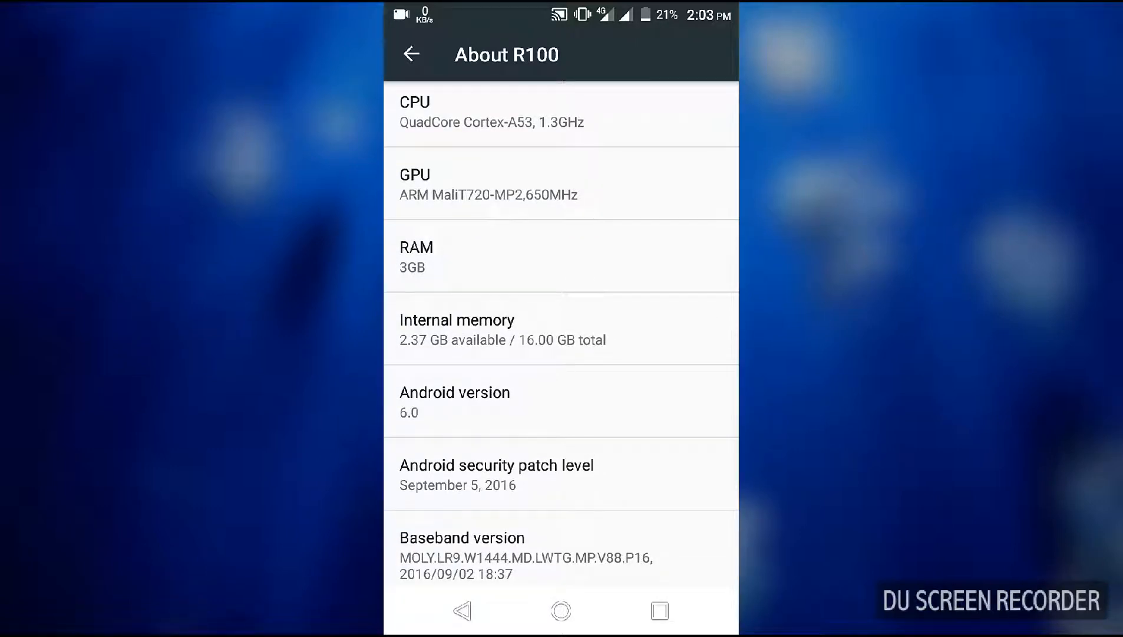
{"action": "scroll", "scroll_direction": "down", "scroll_amount": 3}
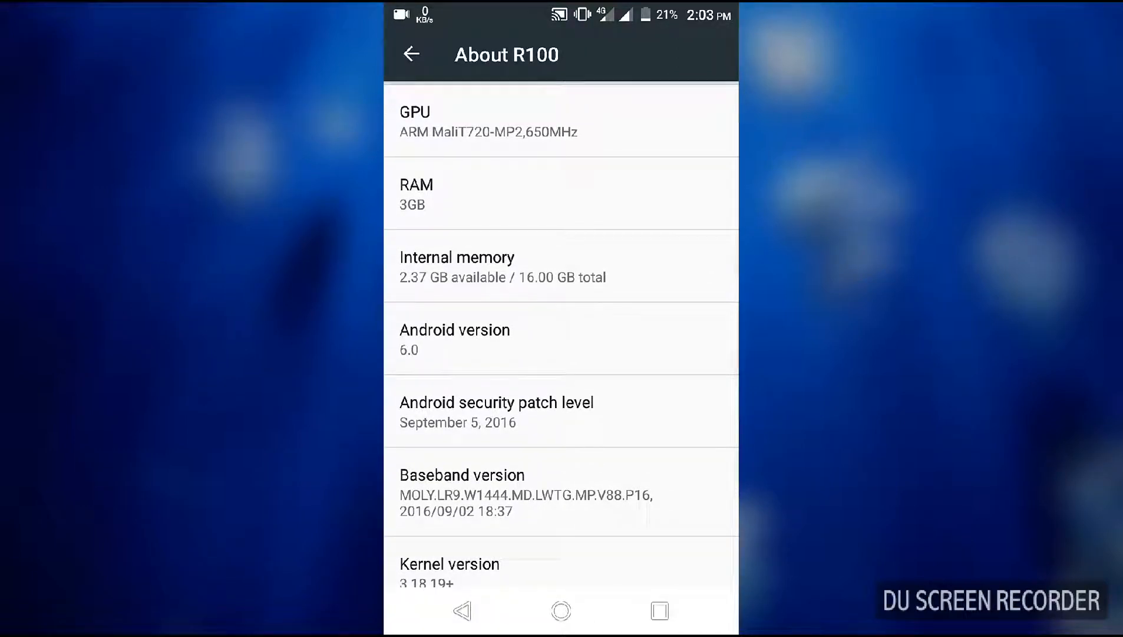
{"action": "scroll", "scroll_direction": "down", "scroll_amount": 3}
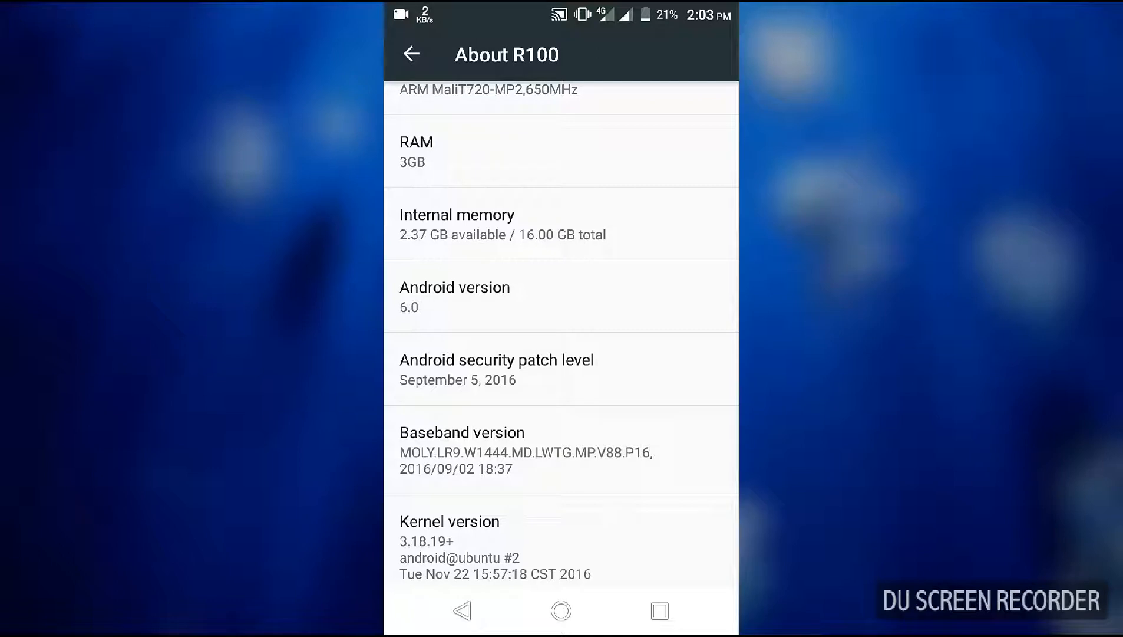
{"action": "scroll", "scroll_direction": "down", "scroll_amount": 3}
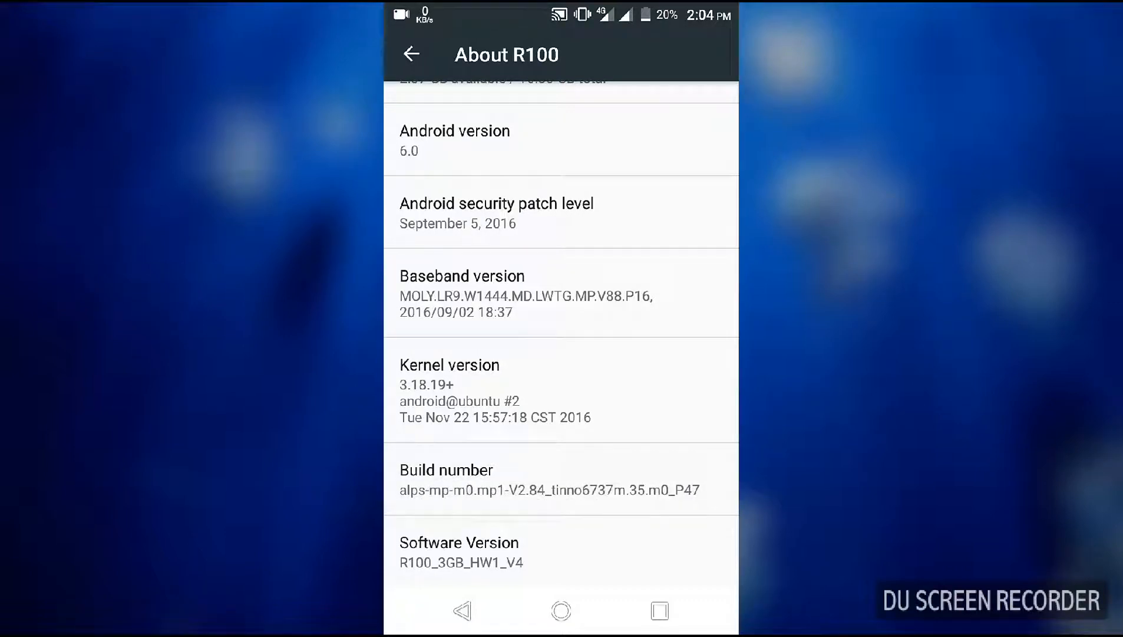
{"action": "left_click", "coordinate": [410, 54]}
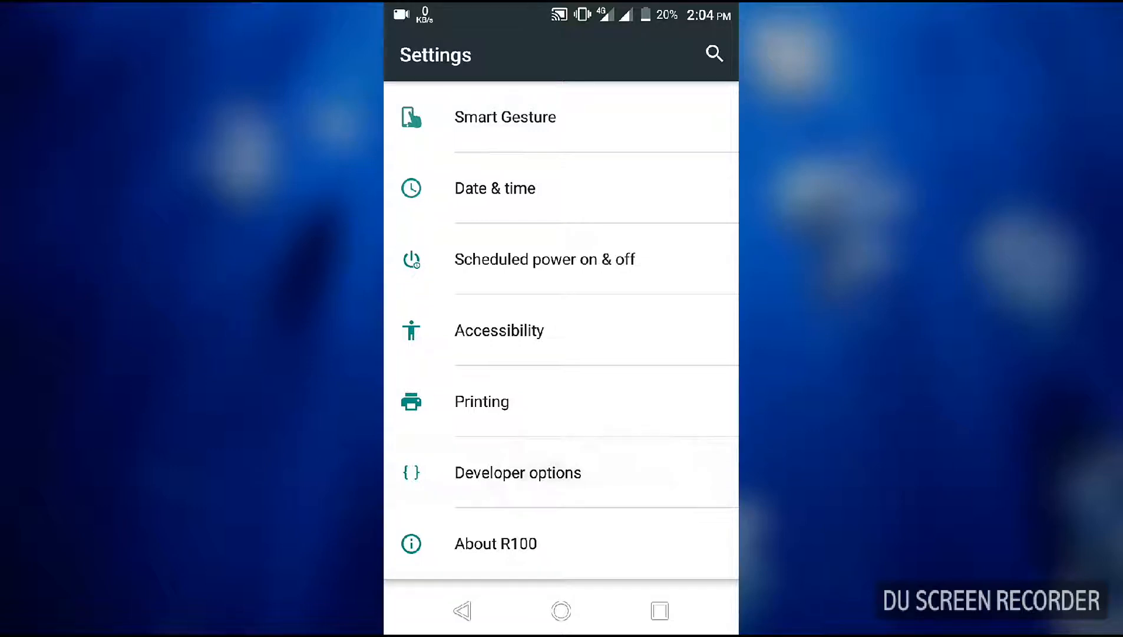
- In Developer options, reach the Input section and switch on Show touches
{"action": "left_click", "coordinate": [518, 473]}
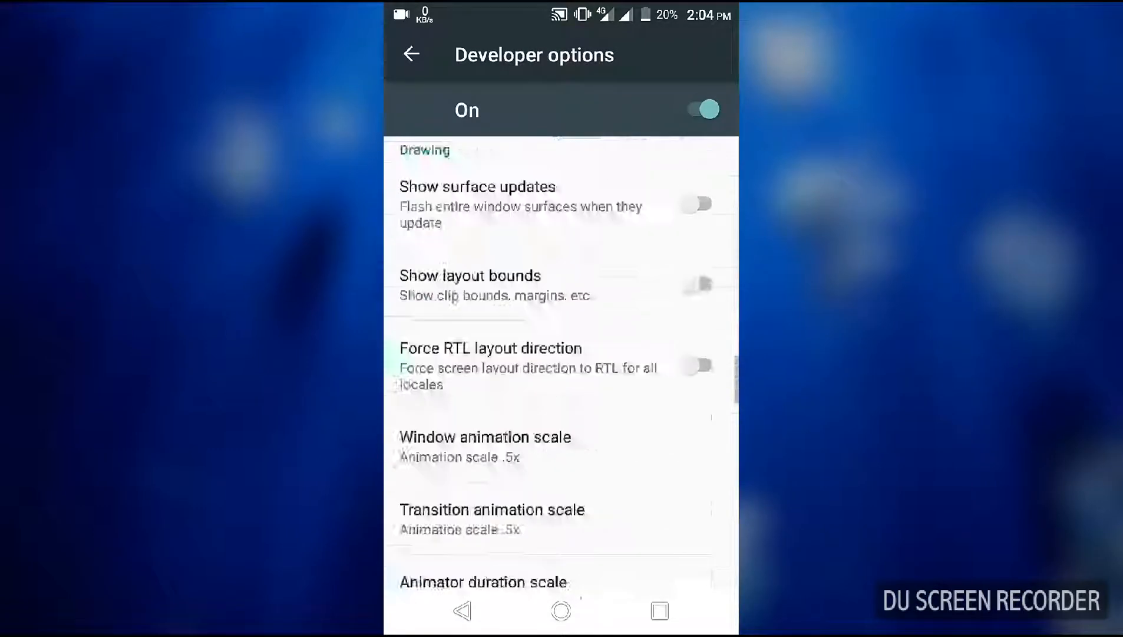
{"action": "scroll", "scroll_direction": "down", "scroll_amount": 3}
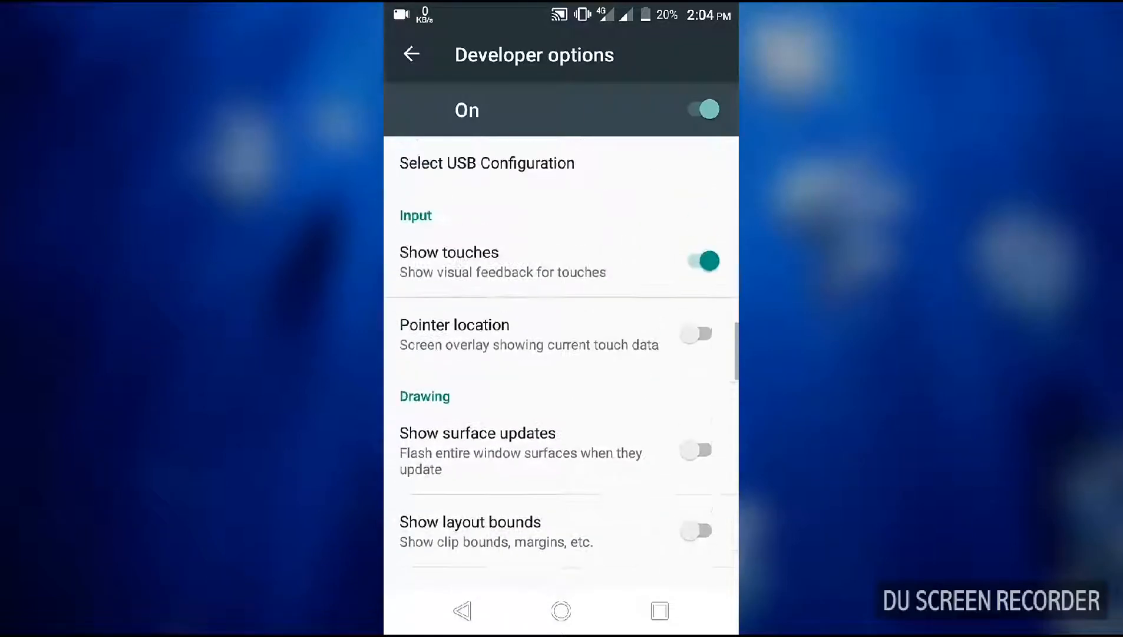
{"action": "scroll", "scroll_direction": "down", "scroll_amount": 3}
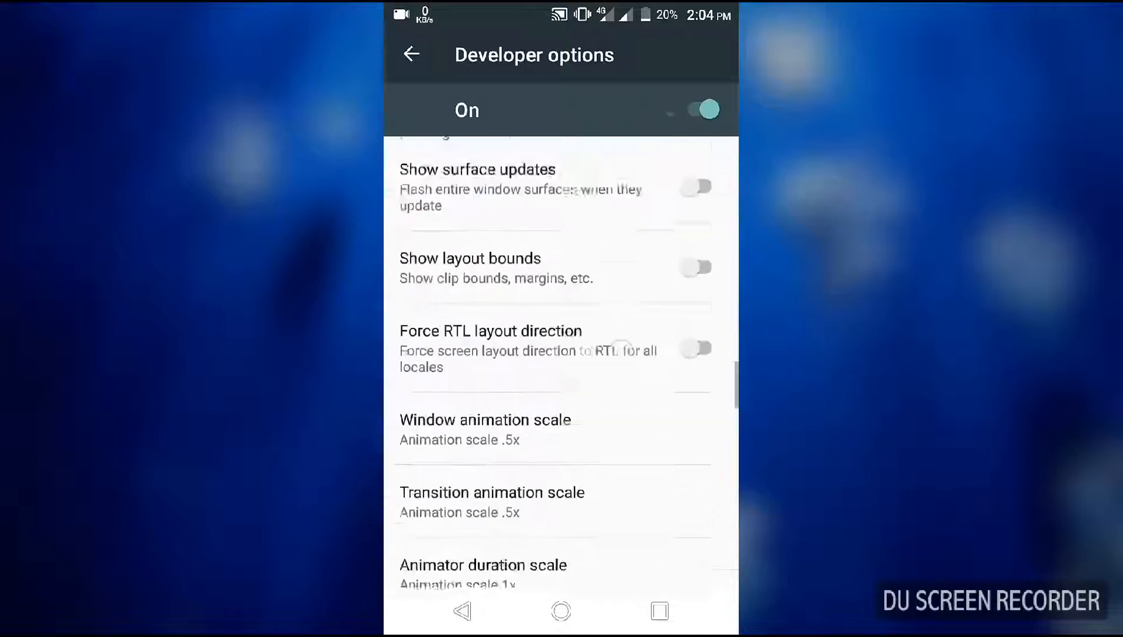
{"action": "scroll", "scroll_direction": "down", "scroll_amount": 3}
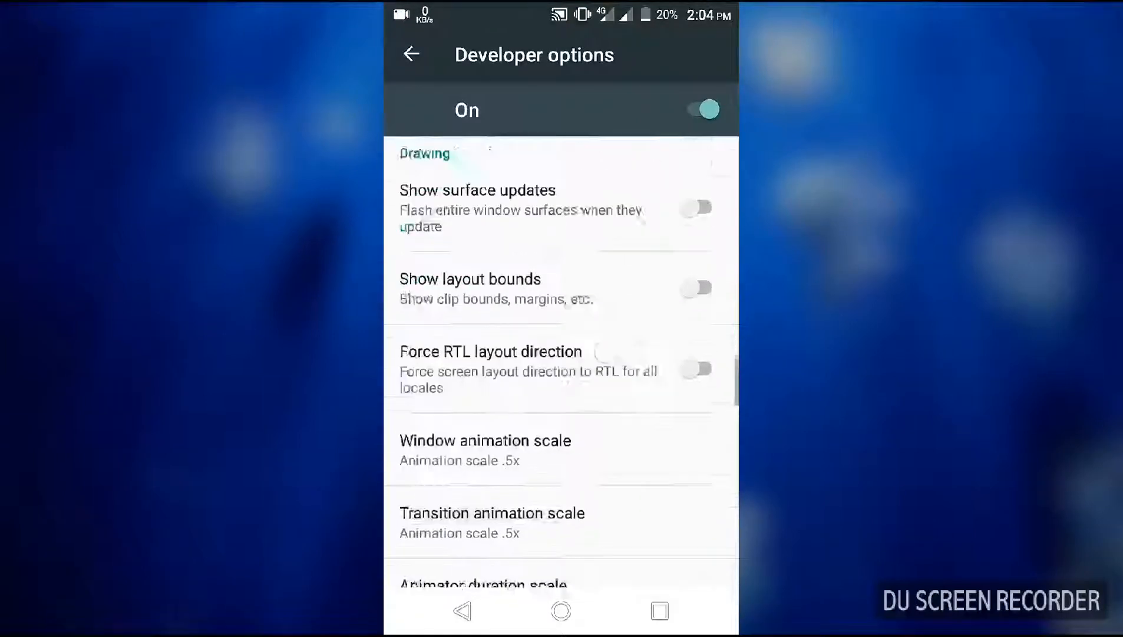
{"action": "scroll", "scroll_direction": "down", "scroll_amount": 3}
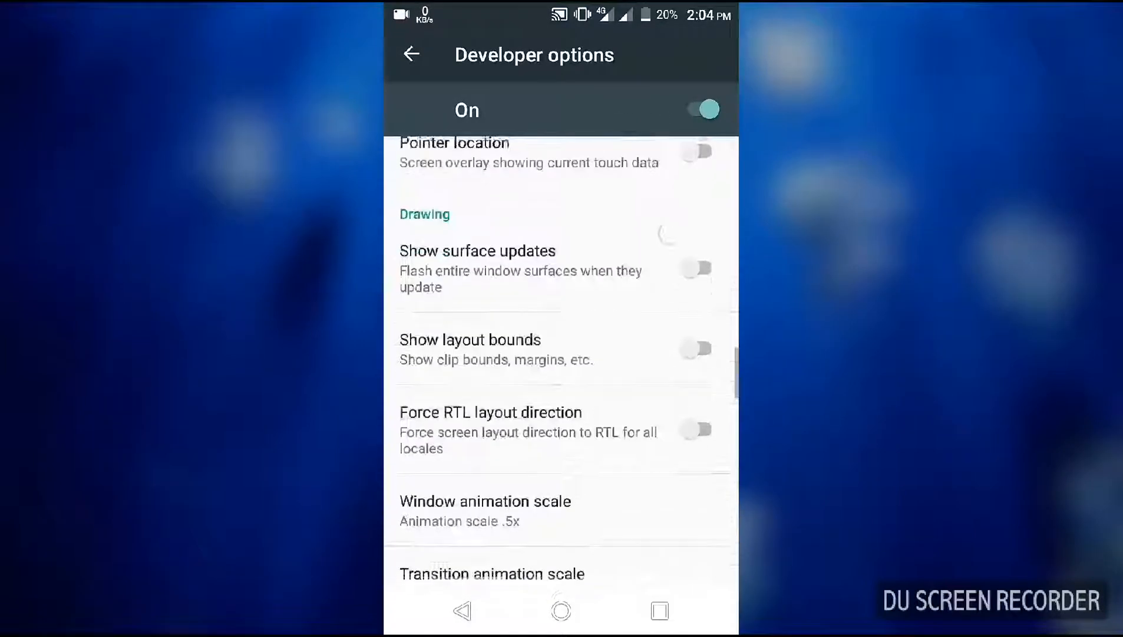
{"action": "scroll", "scroll_direction": "down", "scroll_amount": 3}
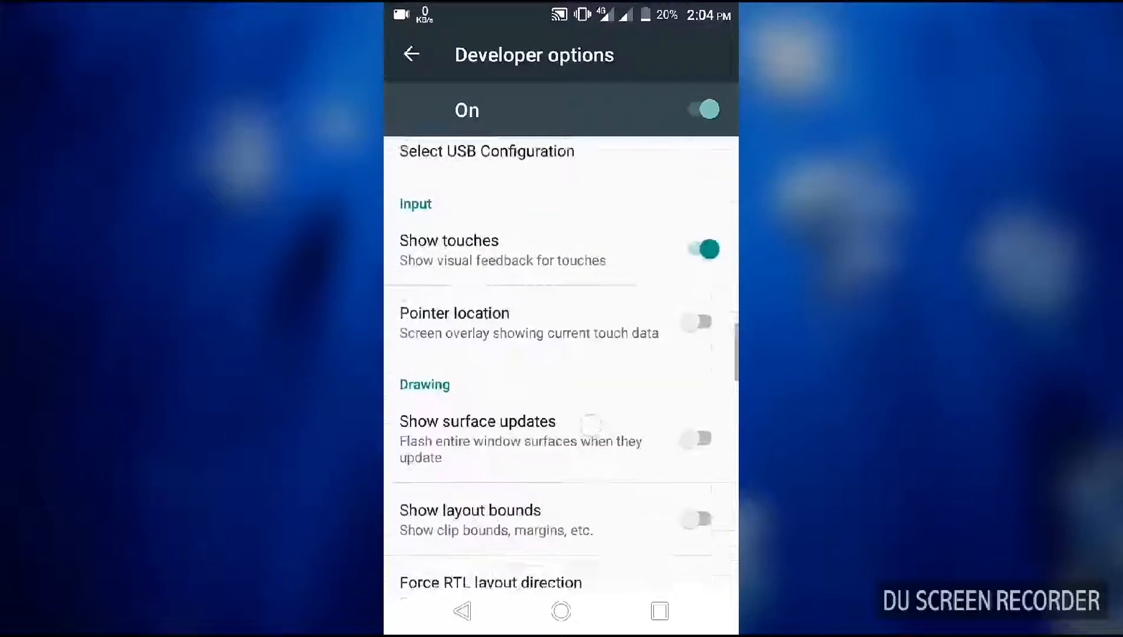
{"action": "scroll", "scroll_direction": "down", "scroll_amount": 3}
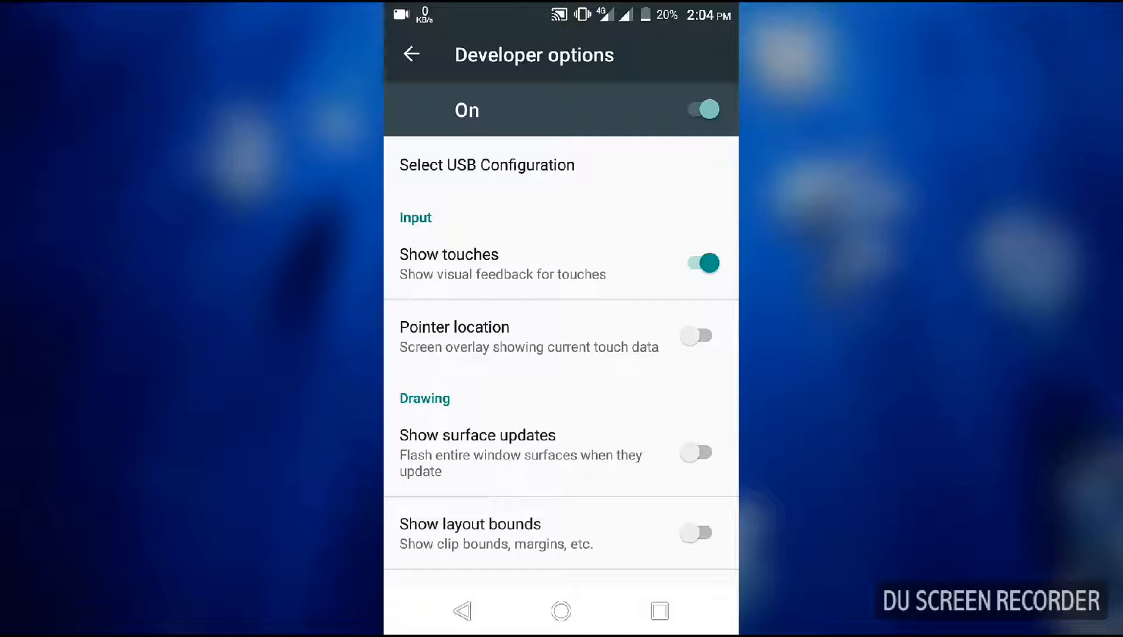
{"action": "scroll", "scroll_direction": "down", "scroll_amount": 3}
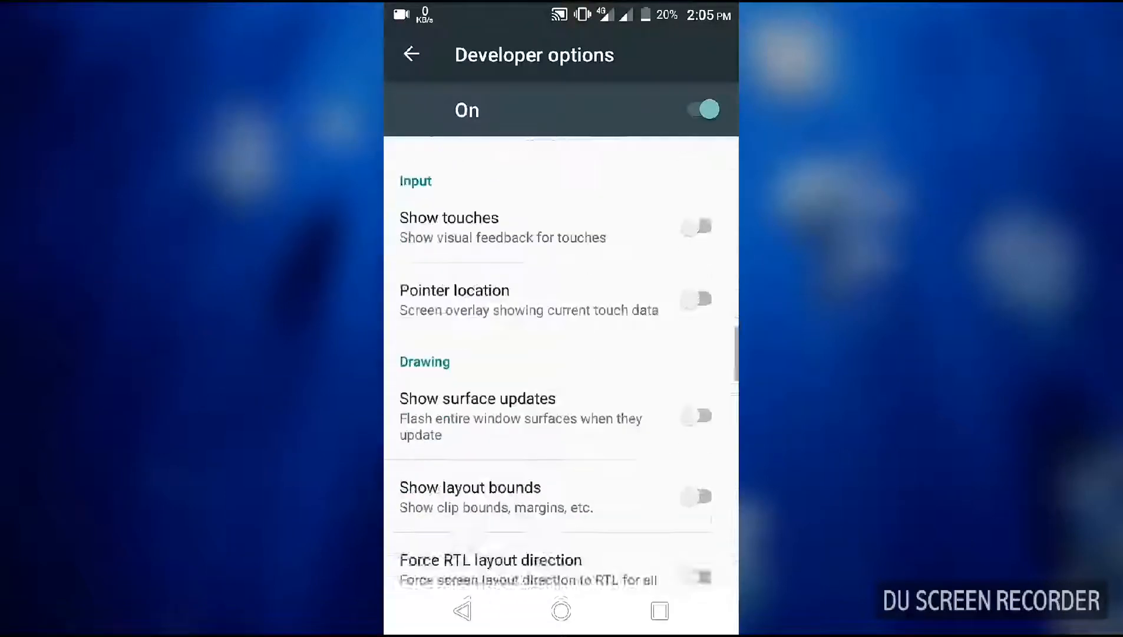
{"action": "scroll", "scroll_direction": "down", "scroll_amount": 3}
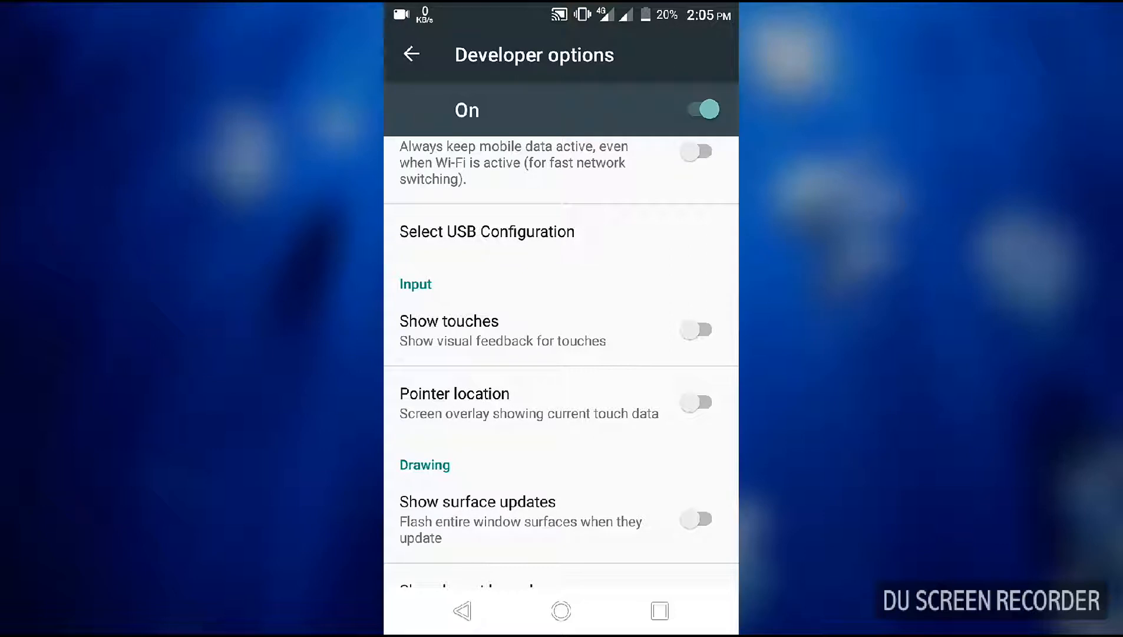
{"action": "left_click", "coordinate": [695, 328]}
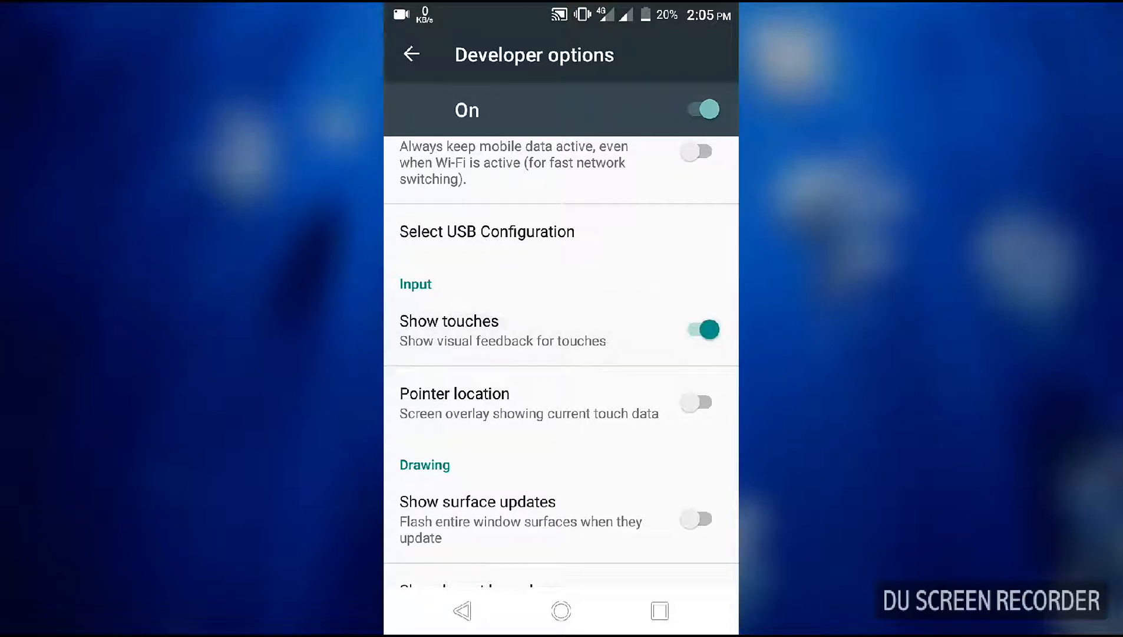
- Scroll through the remaining Developer options, revealing the animation scales at .5x
{"action": "scroll", "scroll_direction": "down", "scroll_amount": 3}
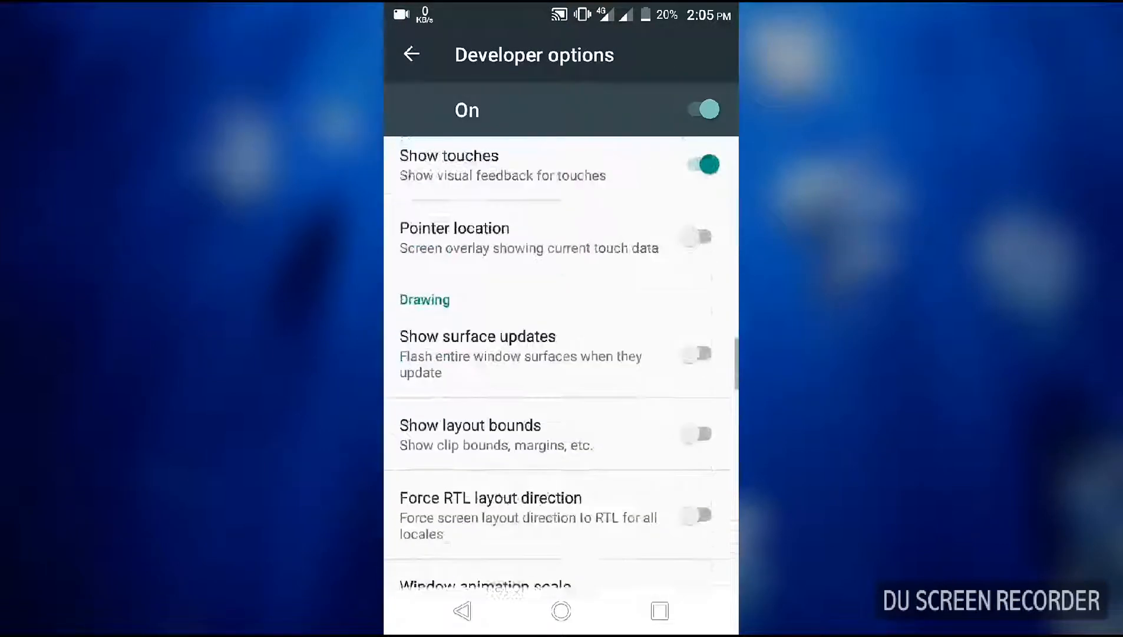
{"action": "scroll", "scroll_direction": "down", "scroll_amount": 3}
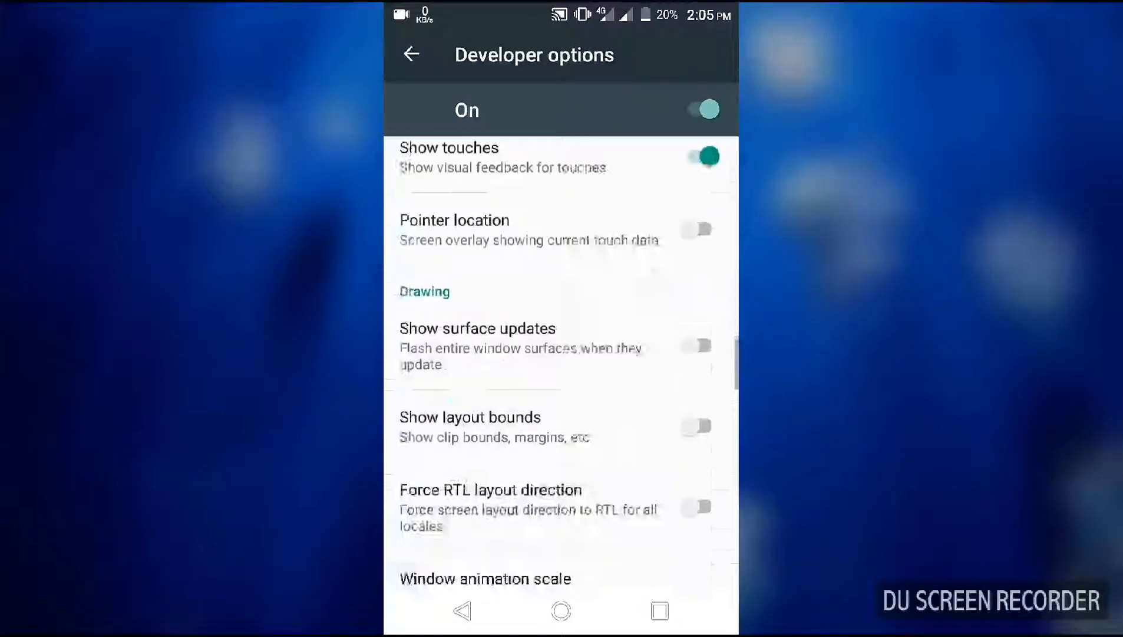
{"action": "scroll", "scroll_direction": "down", "scroll_amount": 3}
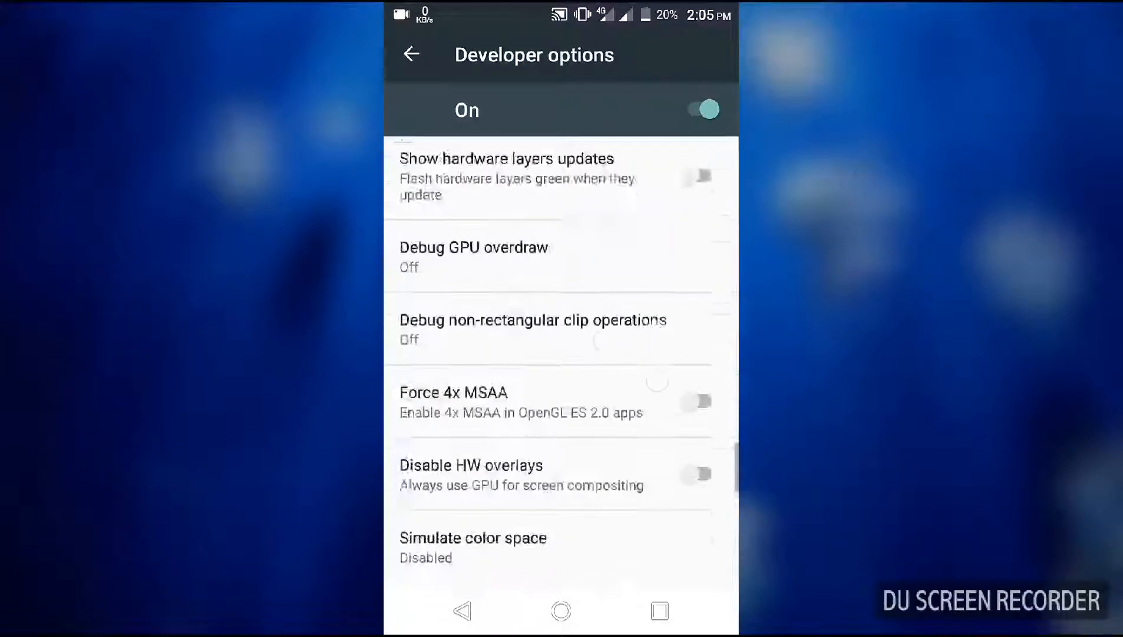
{"action": "scroll", "scroll_direction": "down", "scroll_amount": 3}
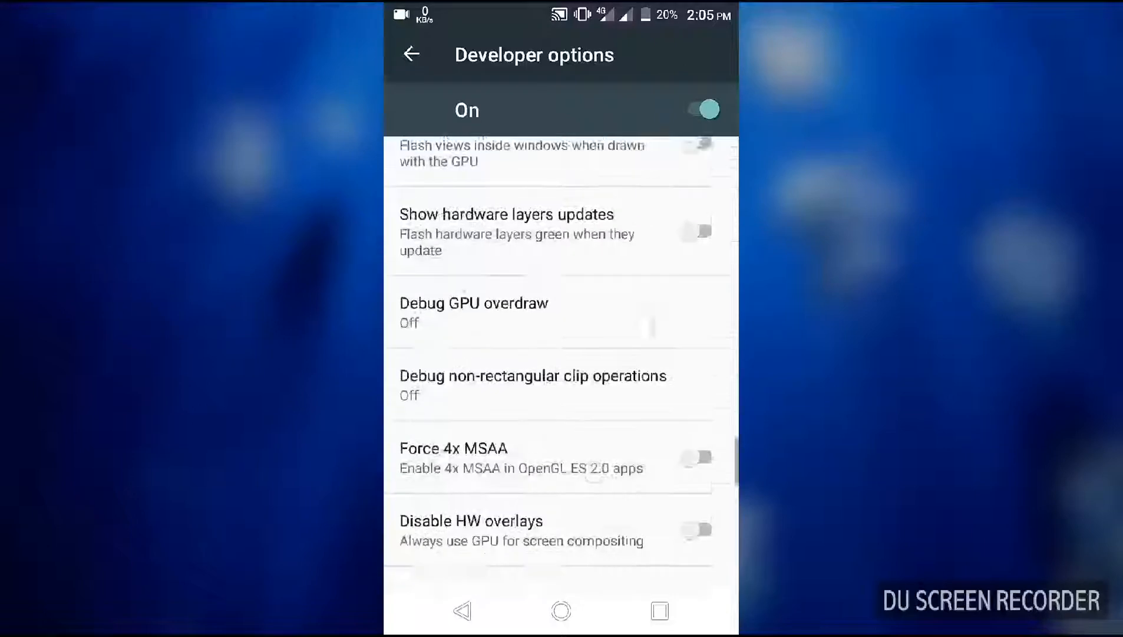
{"action": "scroll", "scroll_direction": "down", "scroll_amount": 3}
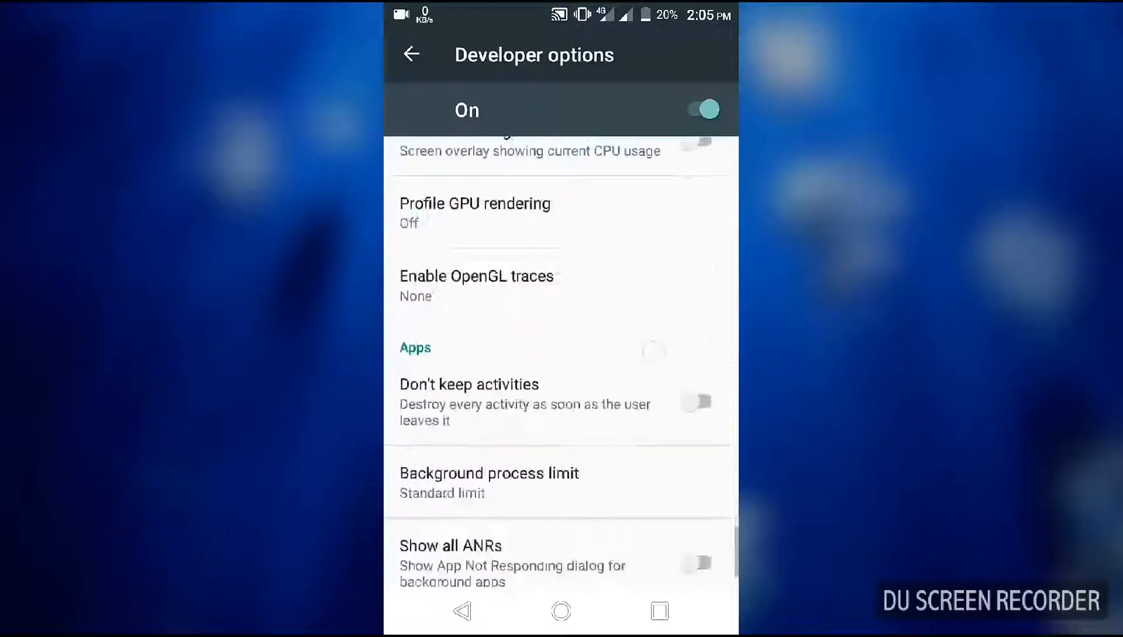
{"action": "scroll", "scroll_direction": "down", "scroll_amount": 3}
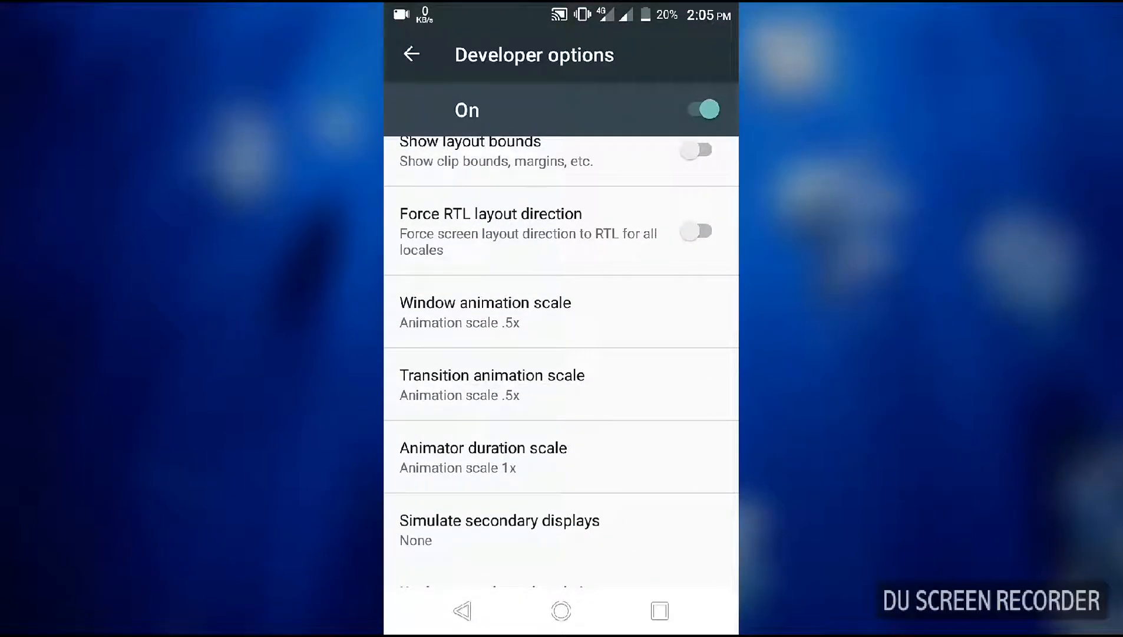
{"action": "left_click", "coordinate": [484, 301]}
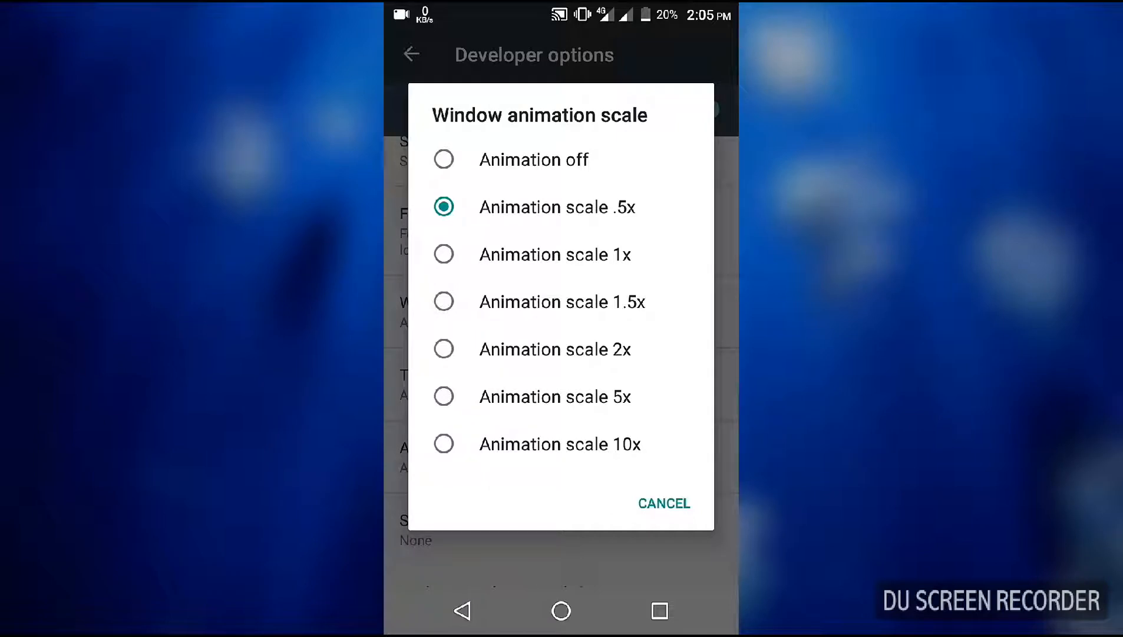
{"action": "left_click", "coordinate": [662, 502]}
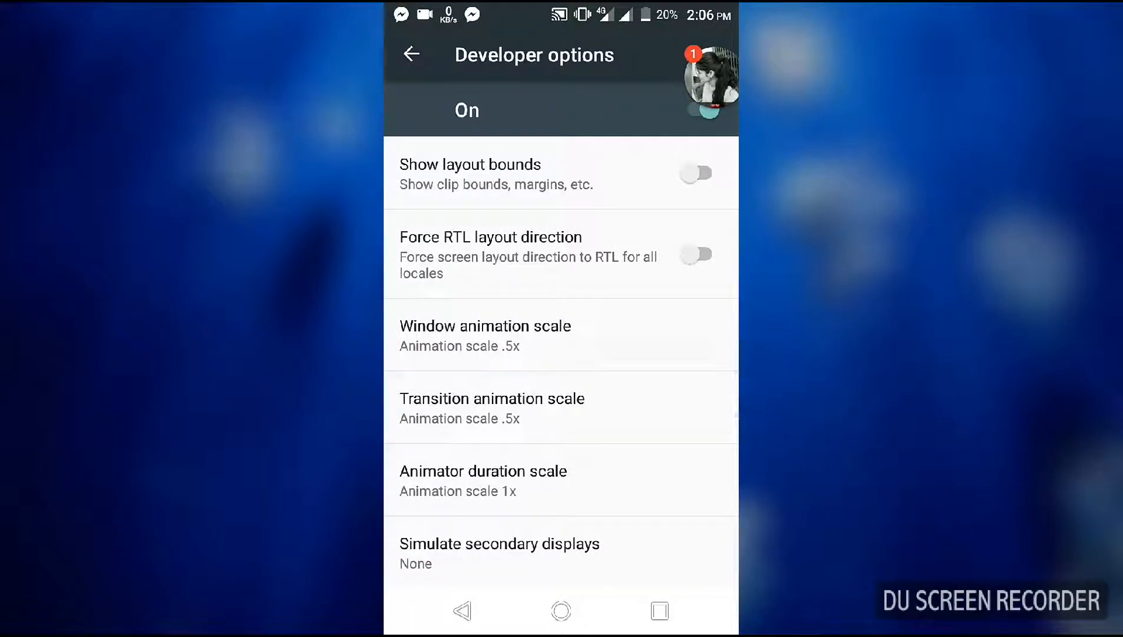
{"action": "scroll", "scroll_direction": "down", "scroll_amount": 3}
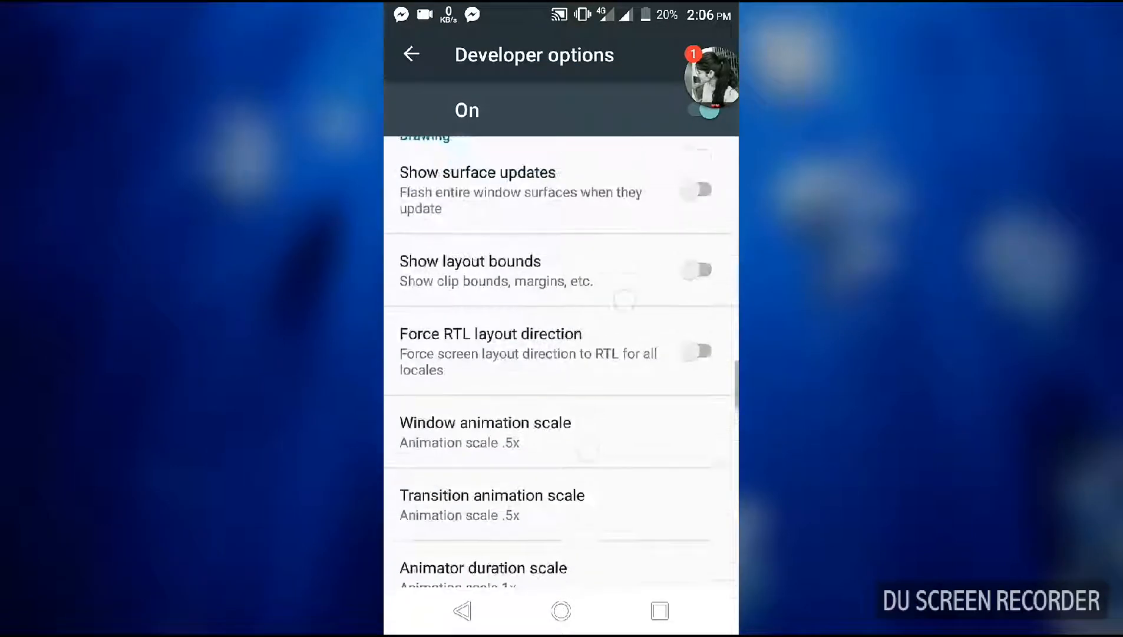
{"action": "scroll", "scroll_direction": "down", "scroll_amount": 3}
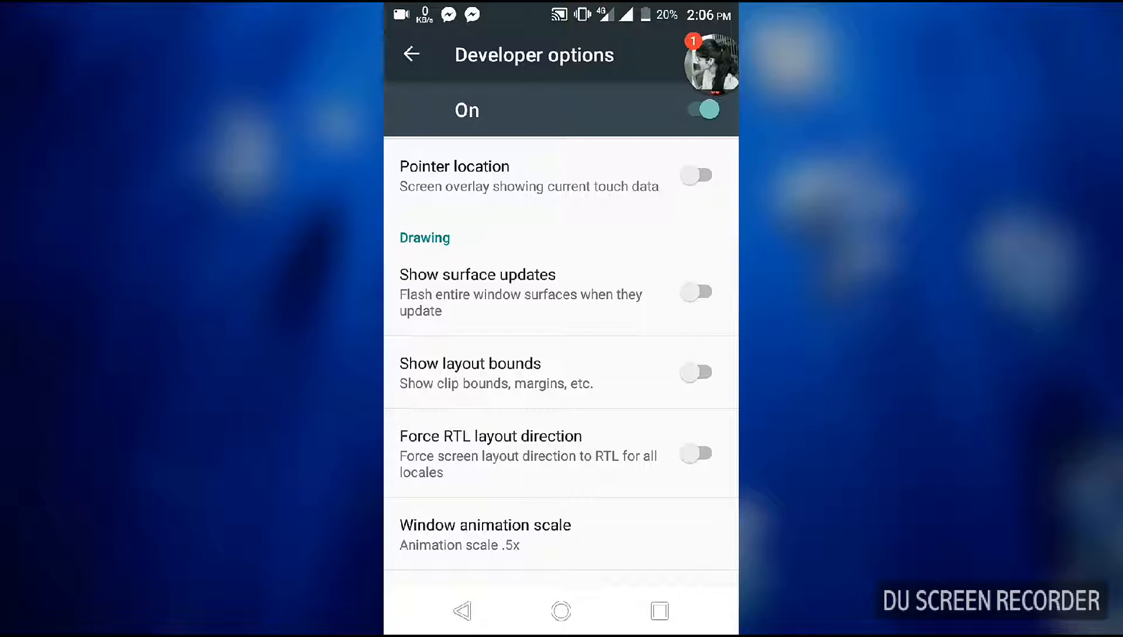
- Return to the launcher, browse the app drawer, and lower the shade's brightness slider to about half
{"action": "left_click", "coordinate": [410, 54]}
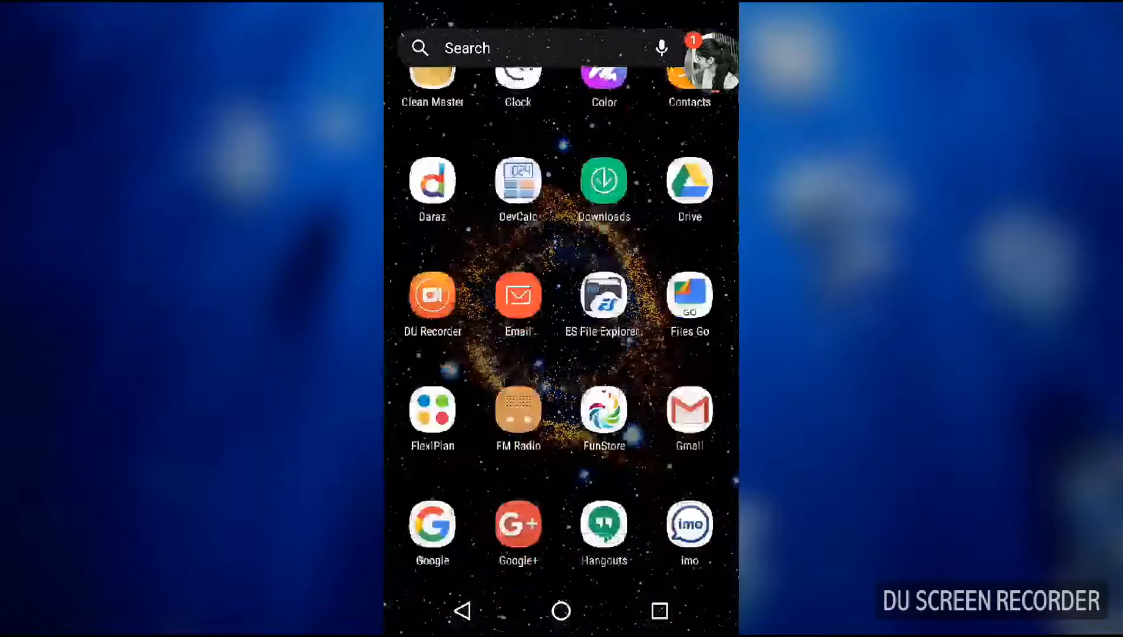
{"action": "scroll", "scroll_direction": "down", "scroll_amount": 3}
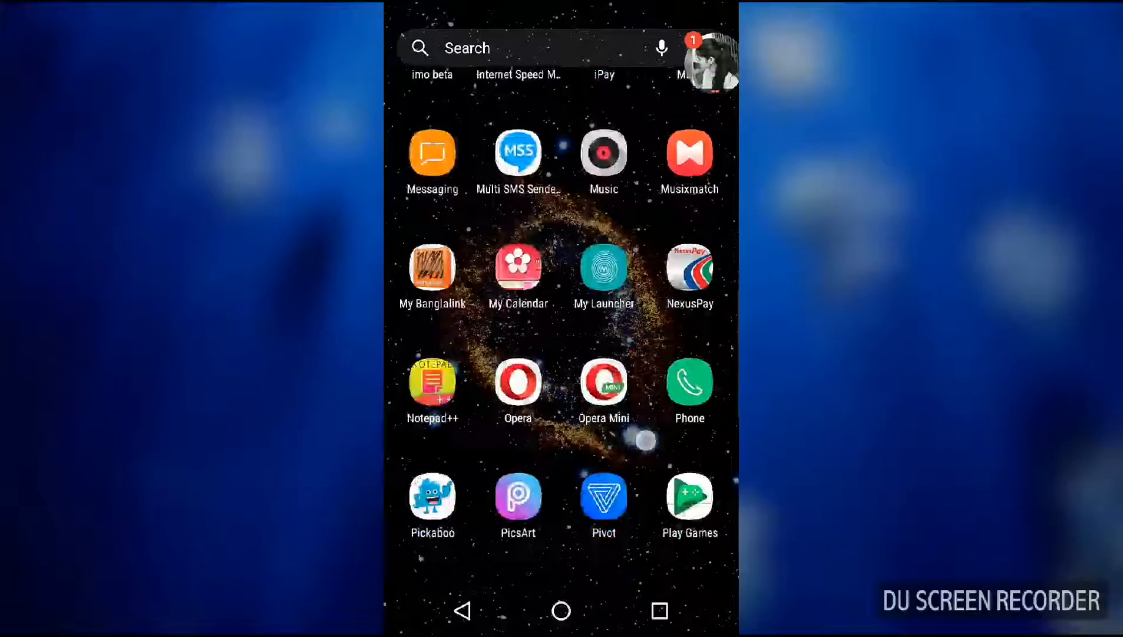
{"action": "scroll", "scroll_direction": "down", "scroll_amount": 3}
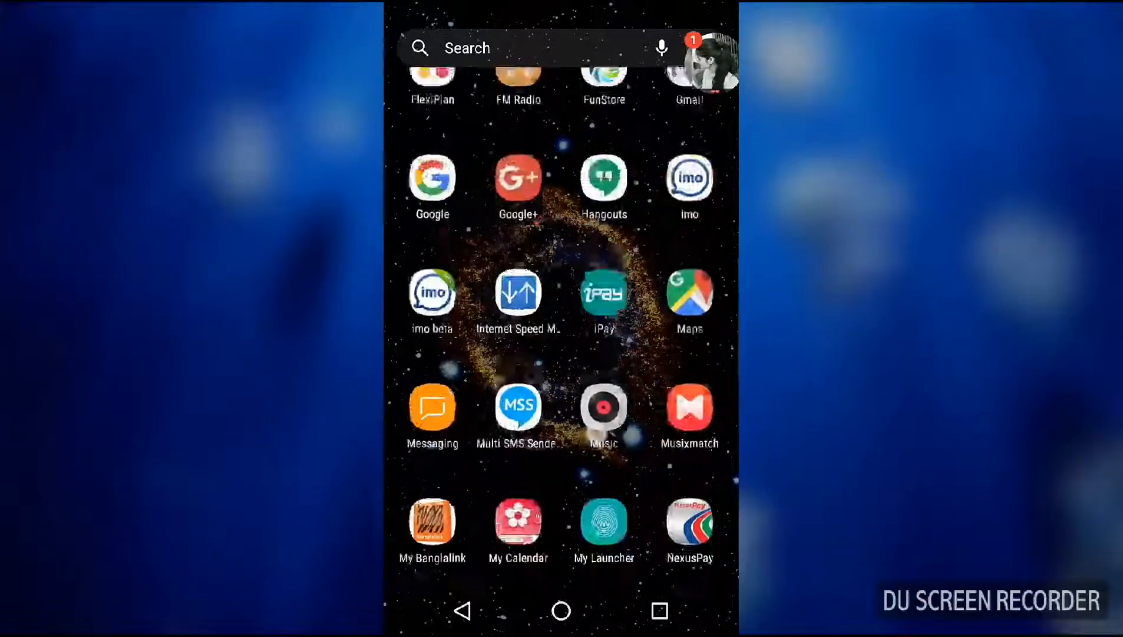
{"action": "scroll", "scroll_direction": "down", "scroll_amount": 3}
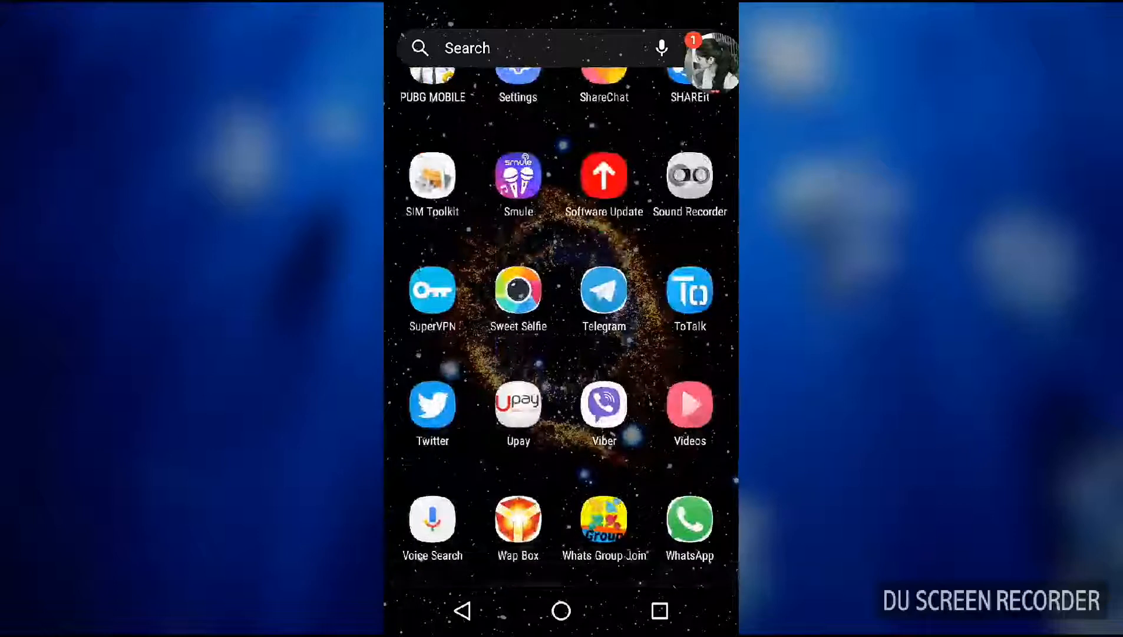
{"action": "left_click", "coordinate": [561, 611]}
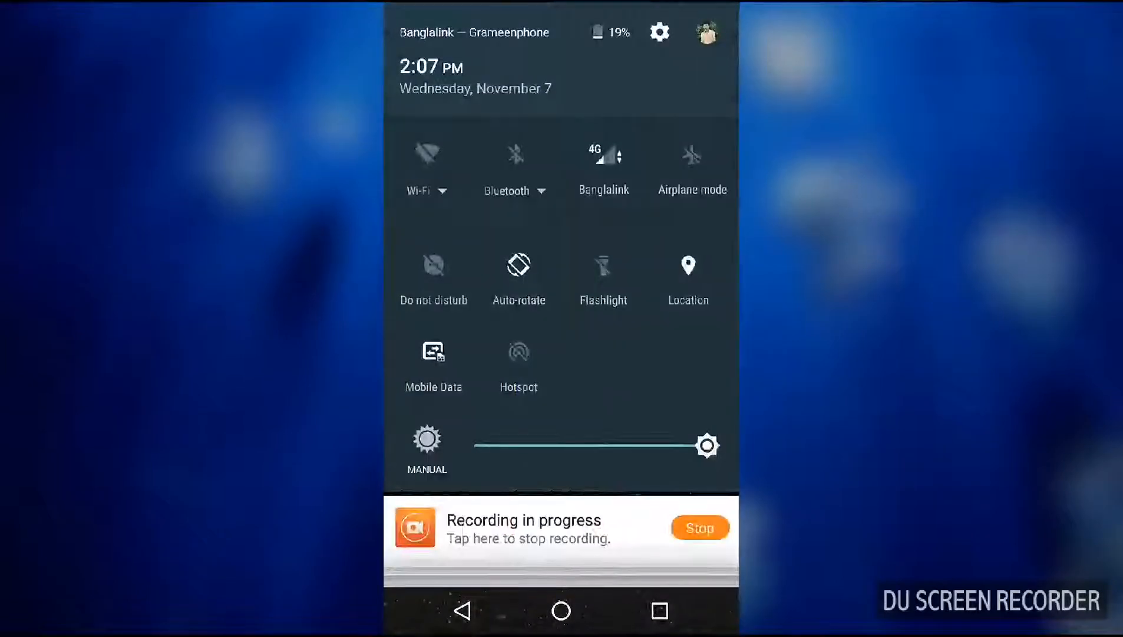
{"action": "left_click_drag", "start_coordinate": [706, 446], "coordinate": [562, 445]}
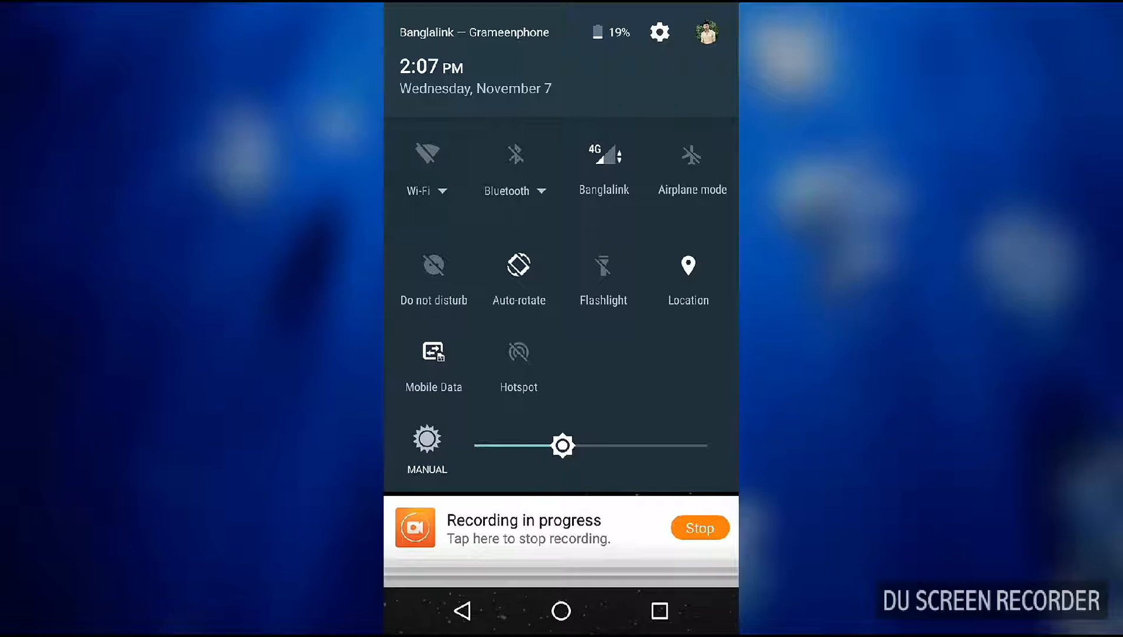